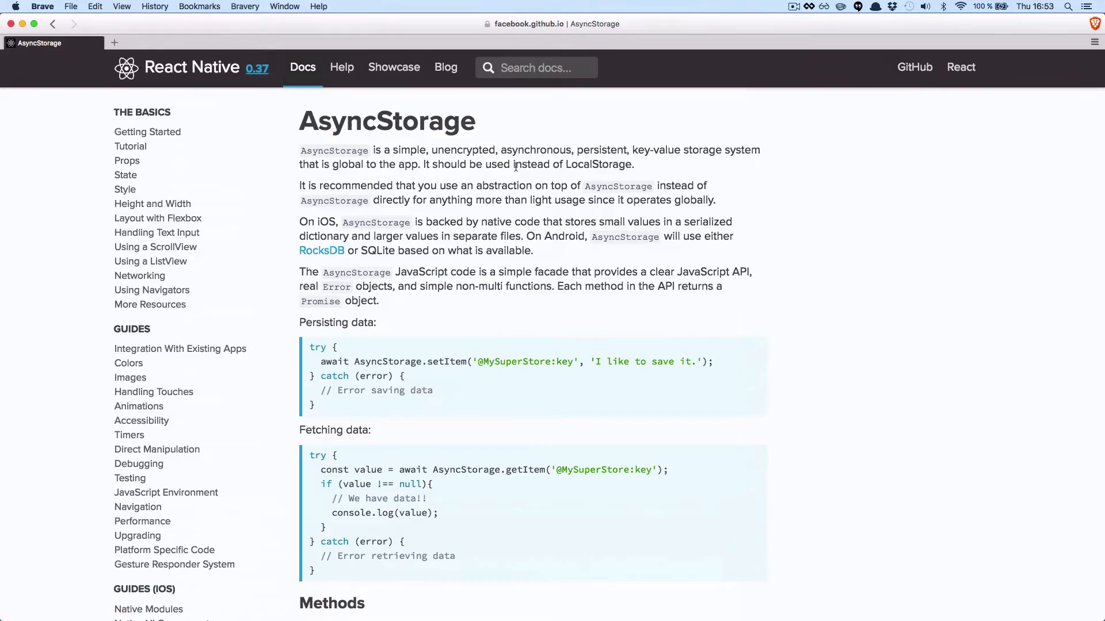
Step: Fill clearData with AsyncStorage.clear() and a setState resetting persistedName and persistedPhone
{"action": "scroll", "scroll_direction": "down", "scroll_amount": 3}
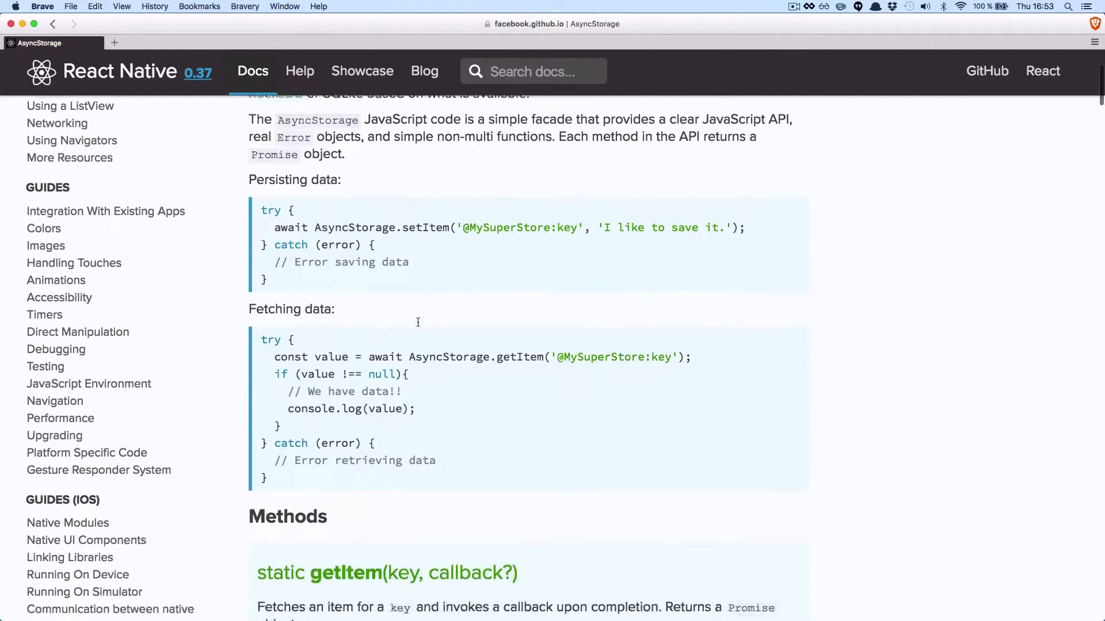
{"action": "scroll", "scroll_direction": "down", "scroll_amount": 3}
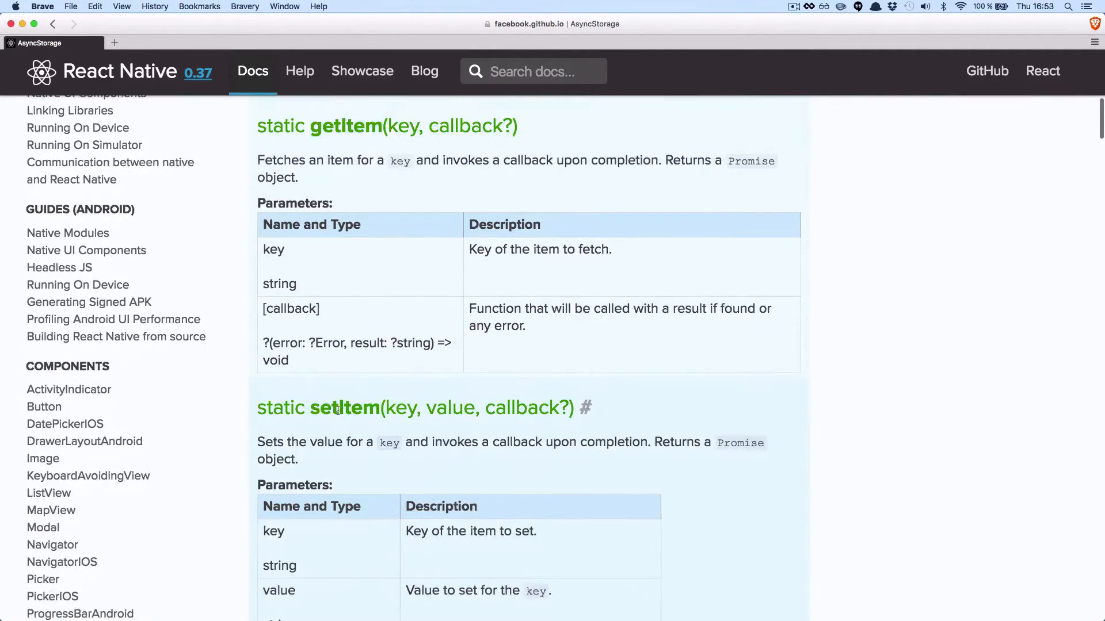
{"action": "scroll", "scroll_direction": "down", "scroll_amount": 3}
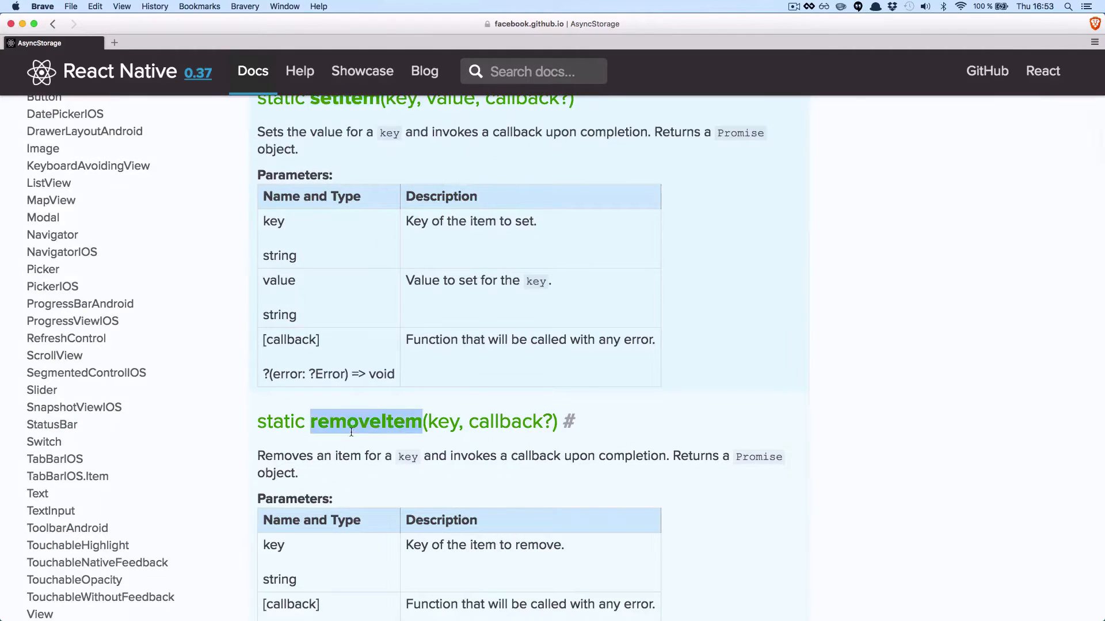
{"action": "scroll", "scroll_direction": "down", "scroll_amount": 3}
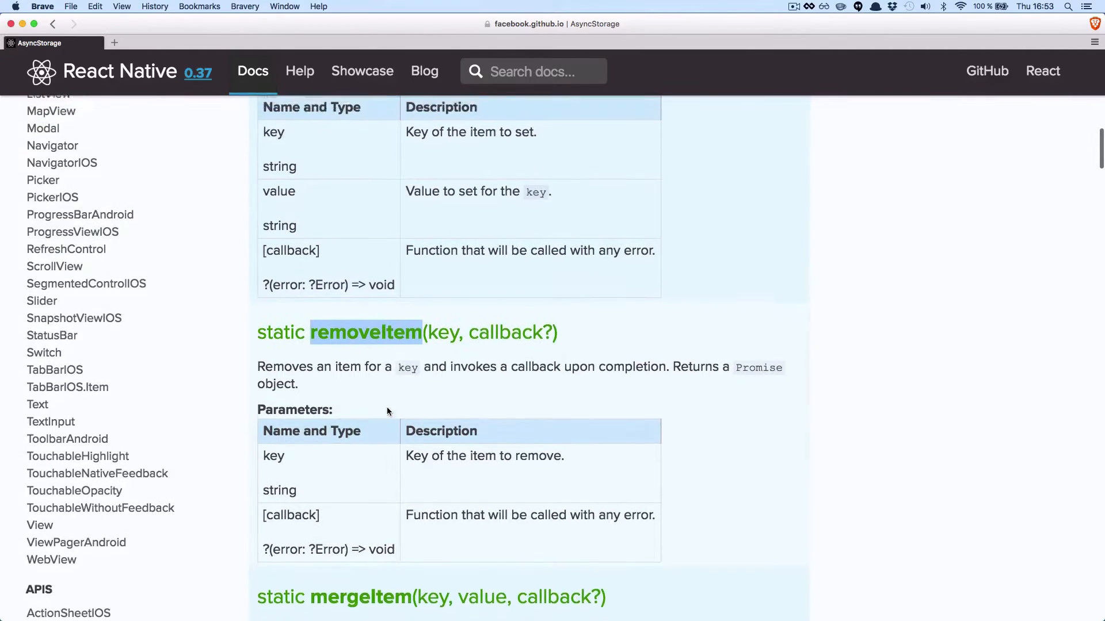
{"action": "scroll", "scroll_direction": "down", "scroll_amount": 3}
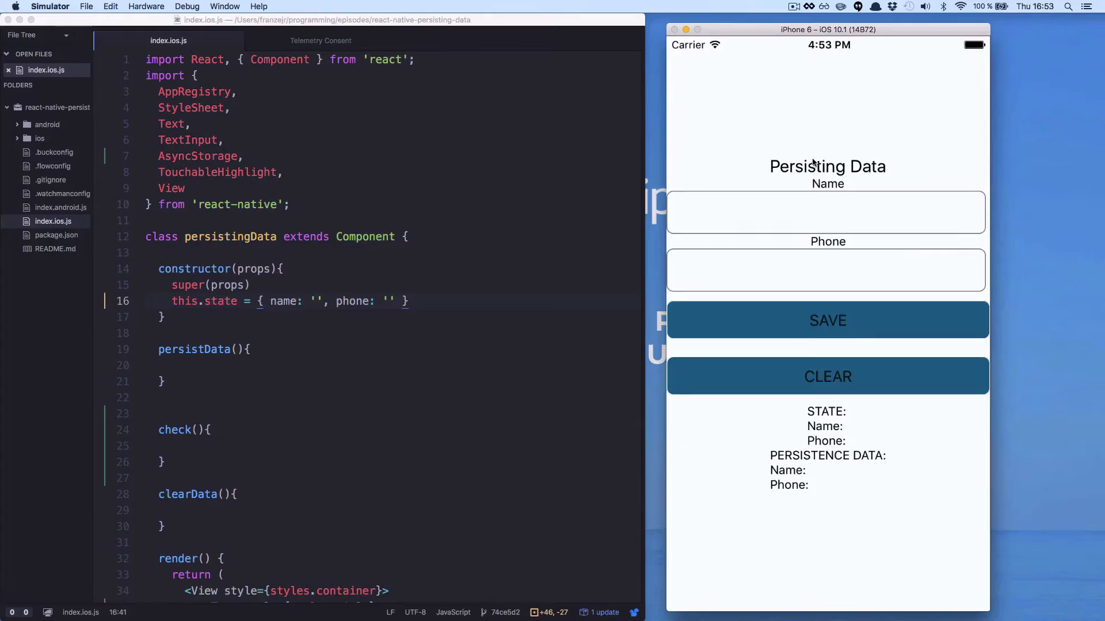
{"action": "left_click", "coordinate": [827, 269]}
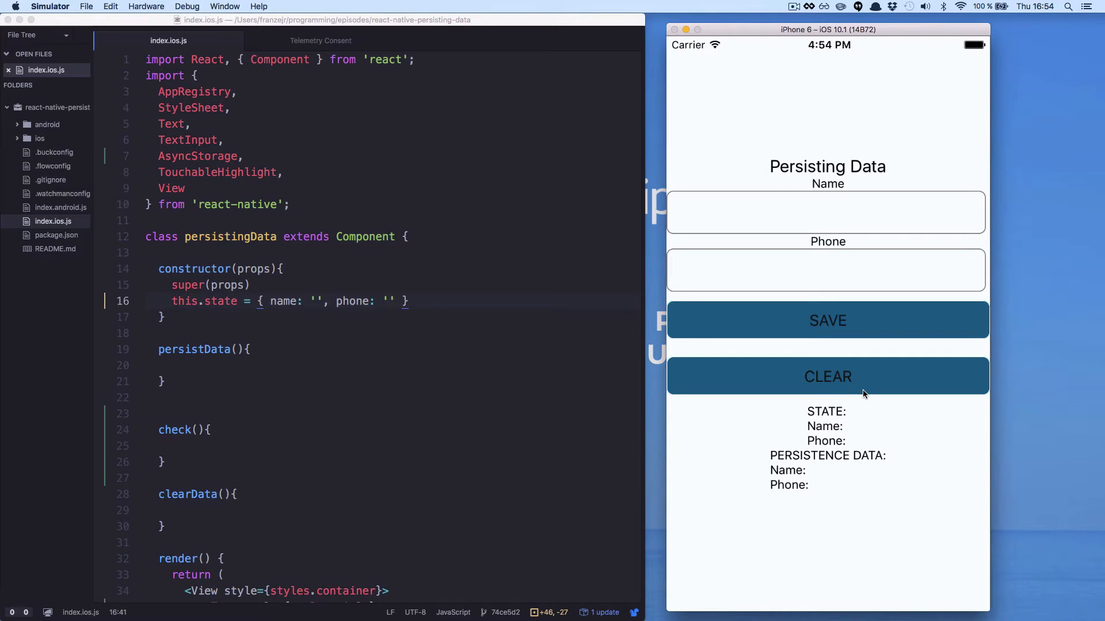
{"action": "left_click", "coordinate": [352, 387]}
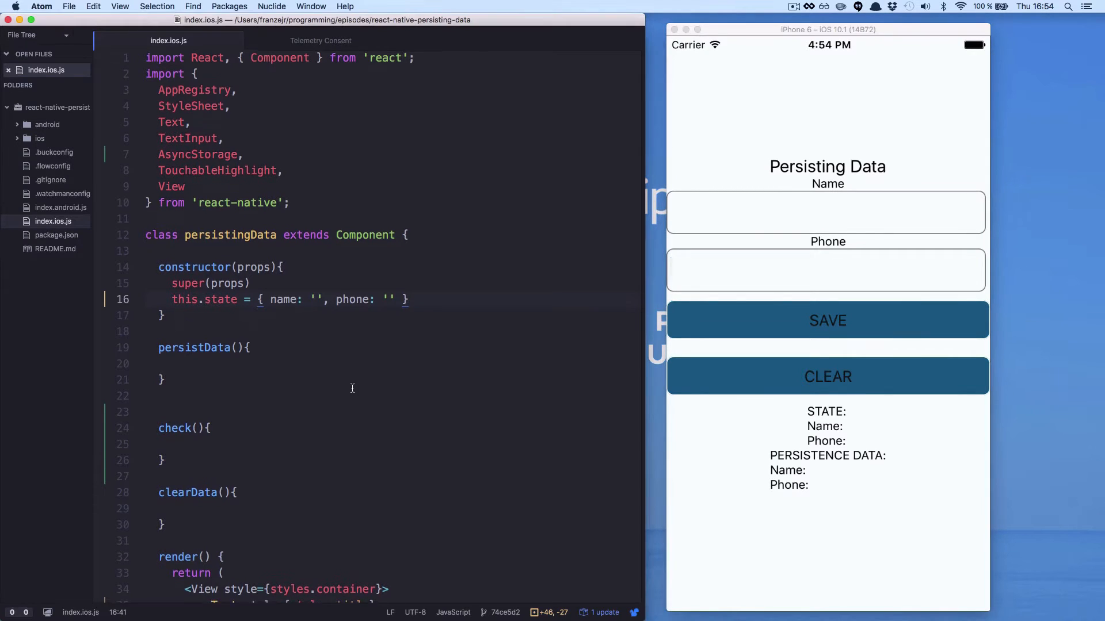
{"action": "scroll", "scroll_direction": "down", "scroll_amount": 3}
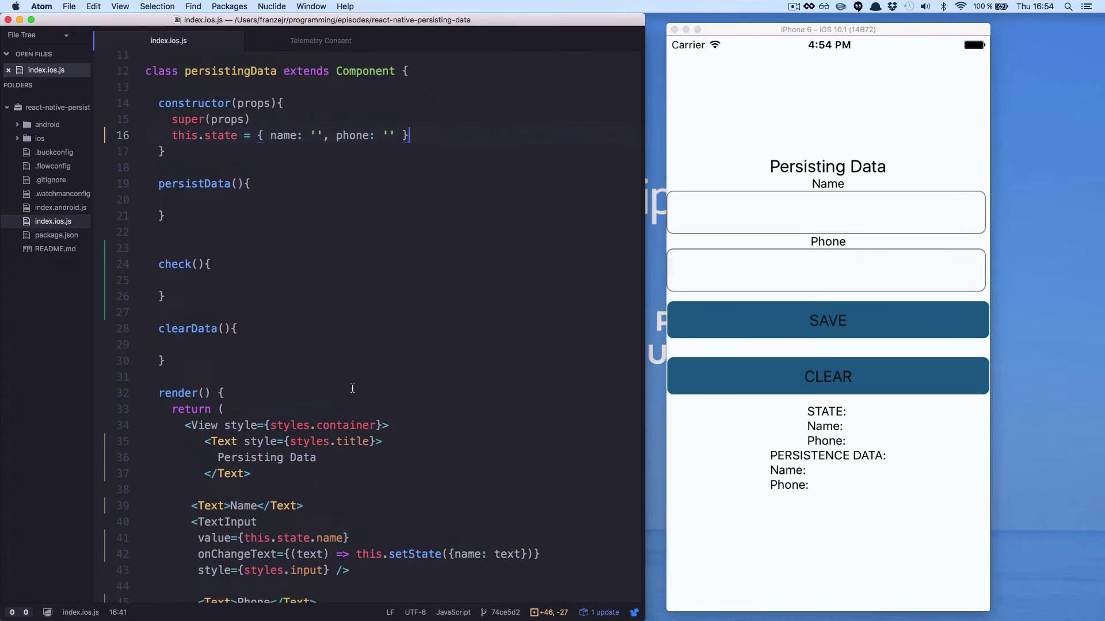
{"action": "scroll", "scroll_direction": "up", "scroll_amount": 3}
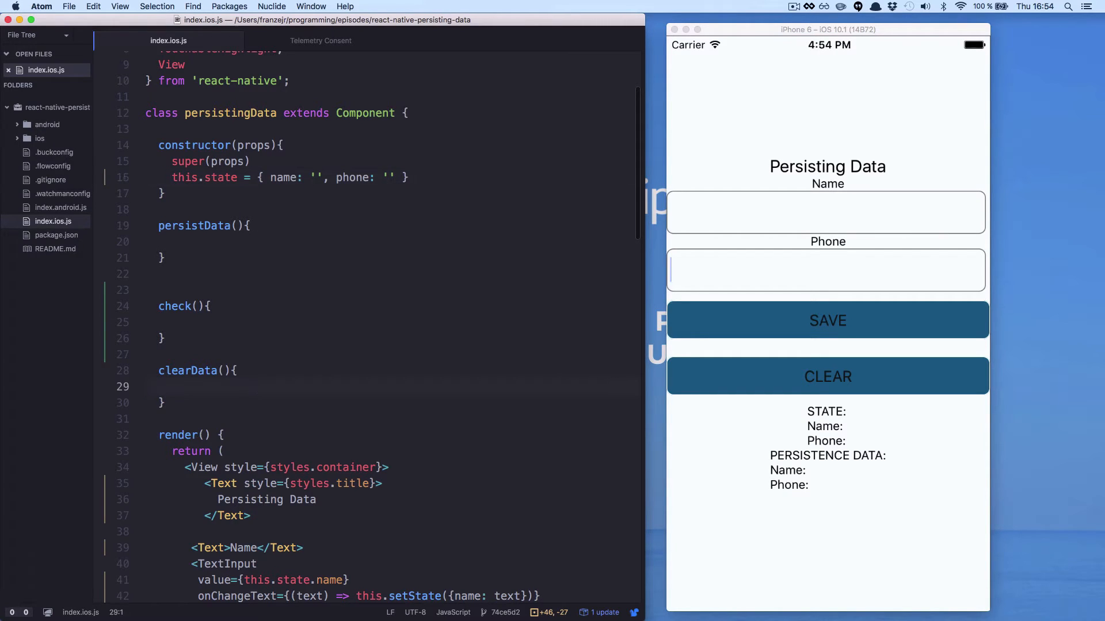
{"action": "left_click", "coordinate": [827, 270]}
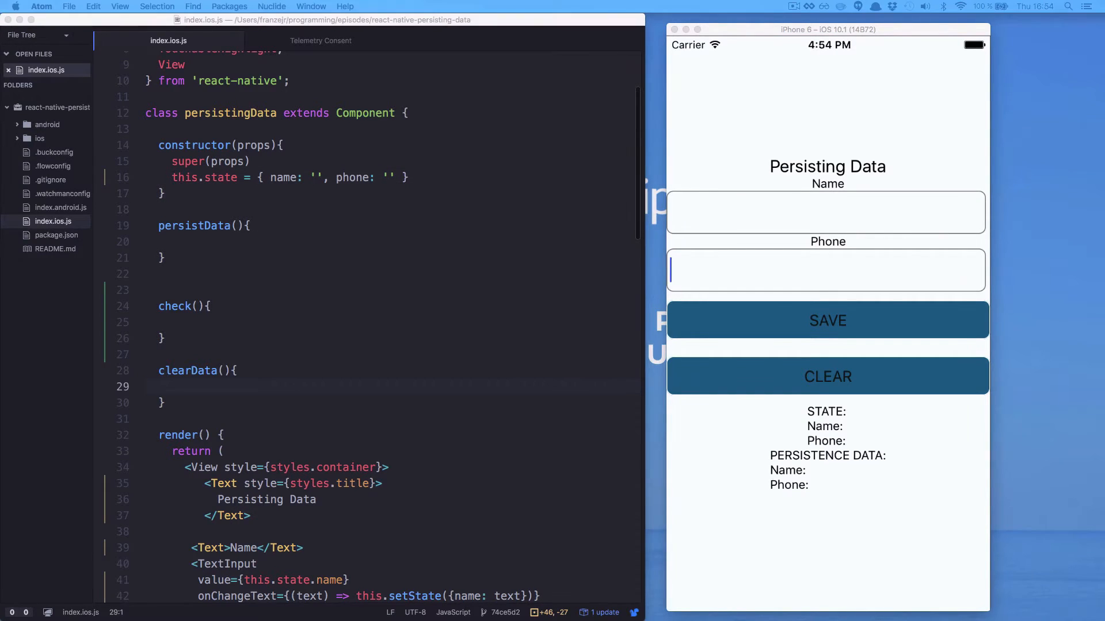
{"action": "type", "text": "AsyncStorage.clear("}
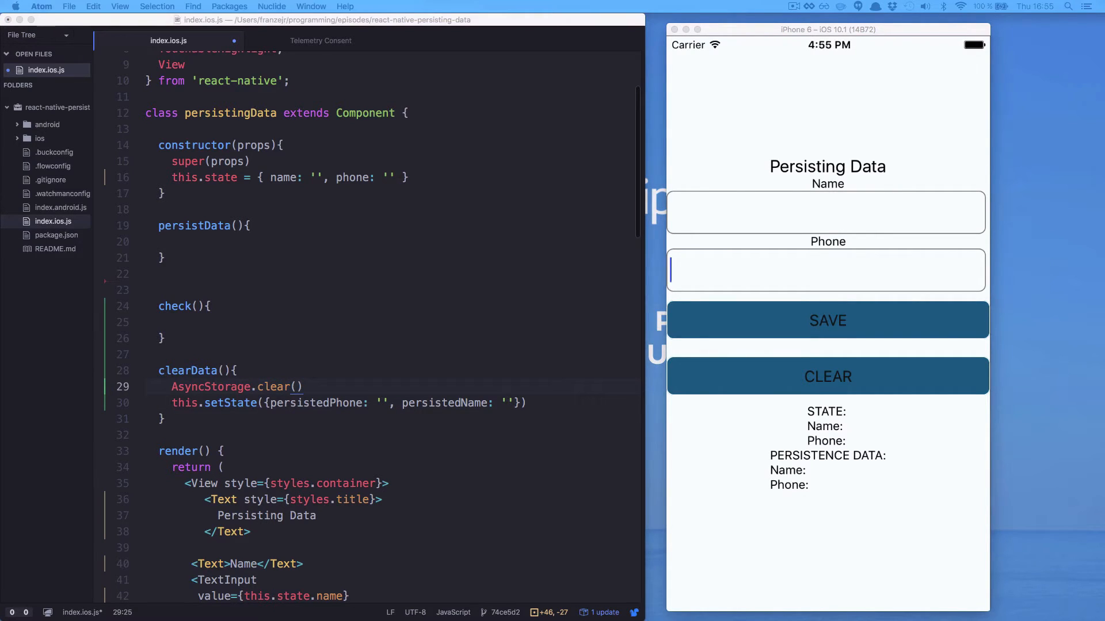
Step: Bind clearData in the constructor with this.clearData = this.clearData.bind(this)
{"action": "type", "text": "this.clearData"}
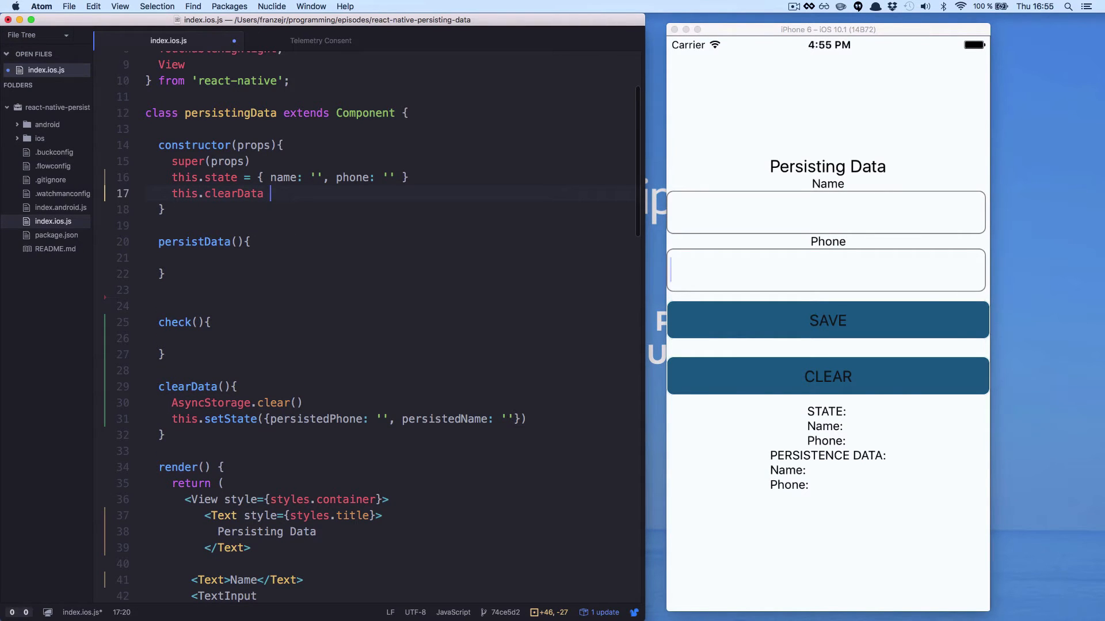
{"action": "type", "text": "= this.clearData.bin"}
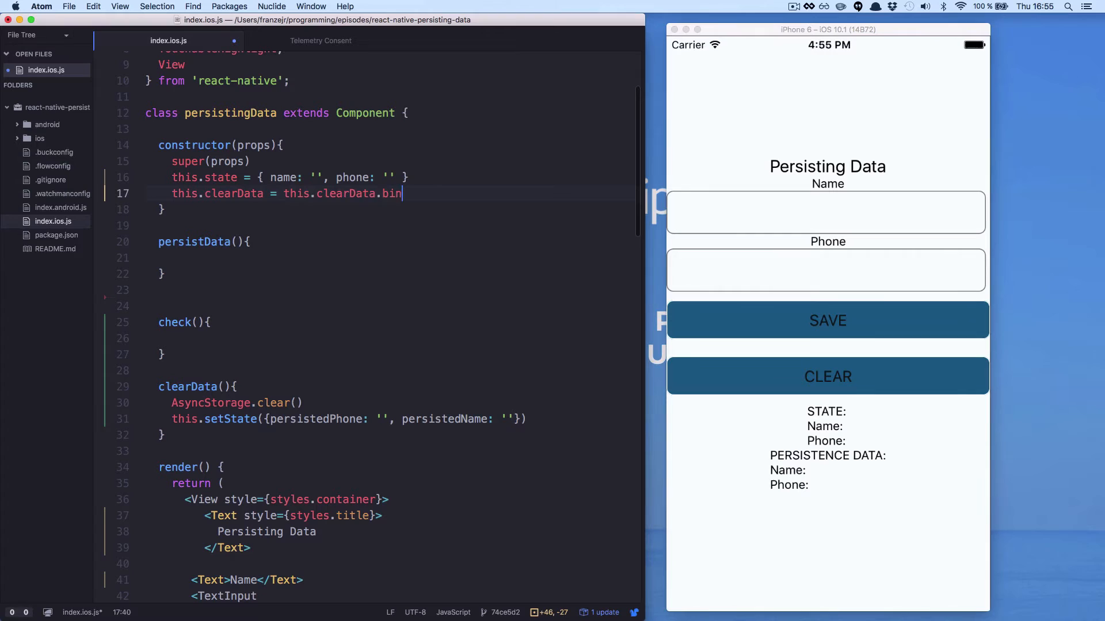
{"action": "type", "text": "d(this)"}
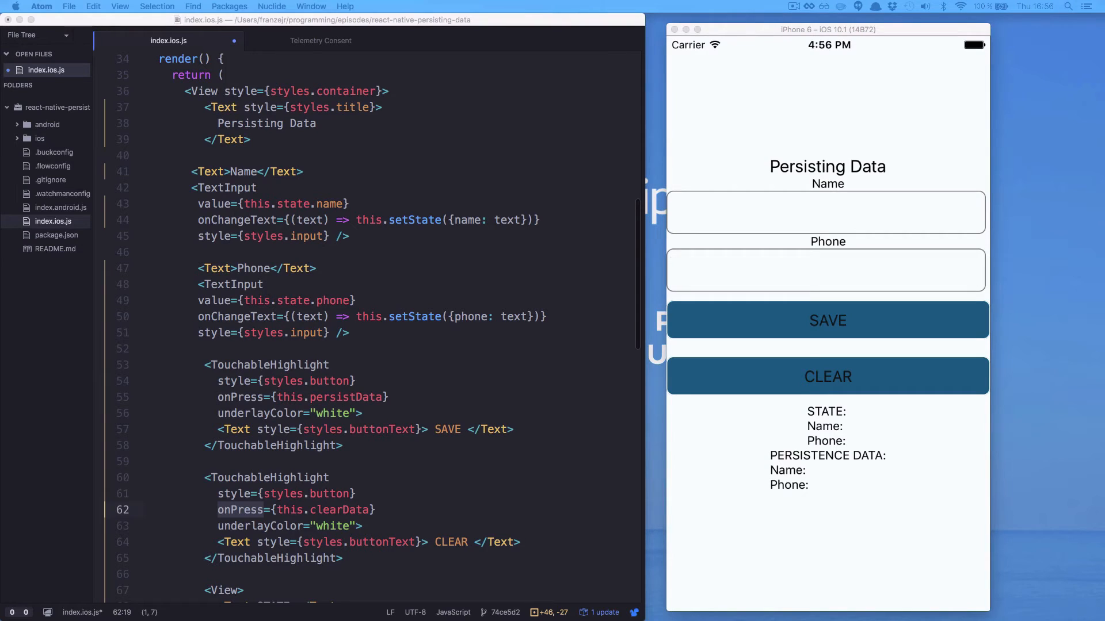
{"action": "mouse_move", "coordinate": [452, 363]}
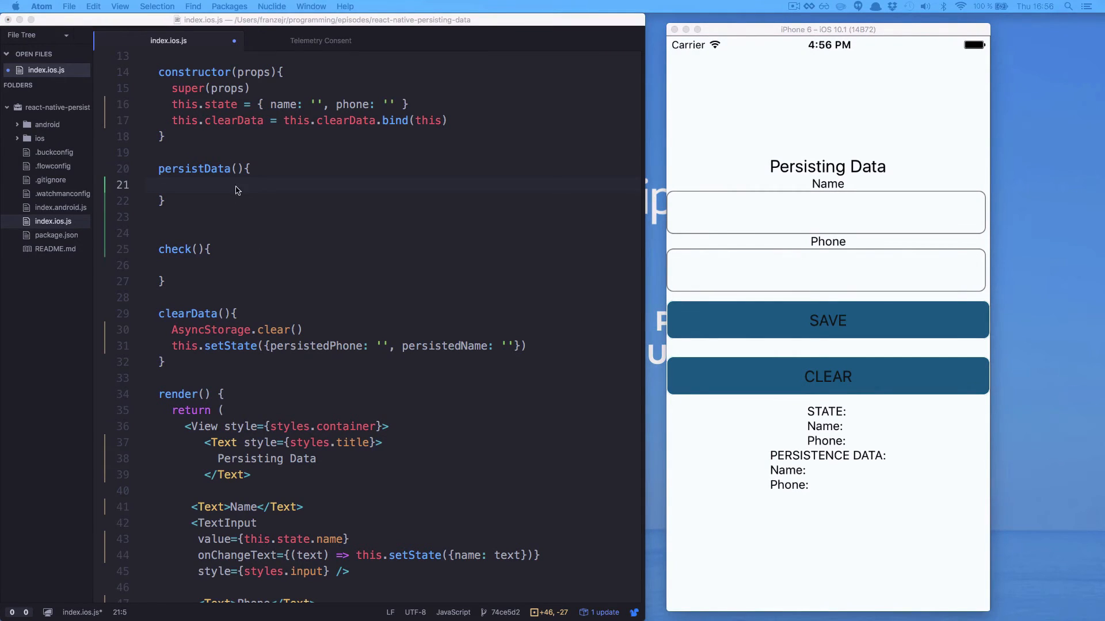
Step: Write persistData reading name and phone from this.state, storing them via AsyncStorage.setItem and setState
{"action": "type", "text": "let"}
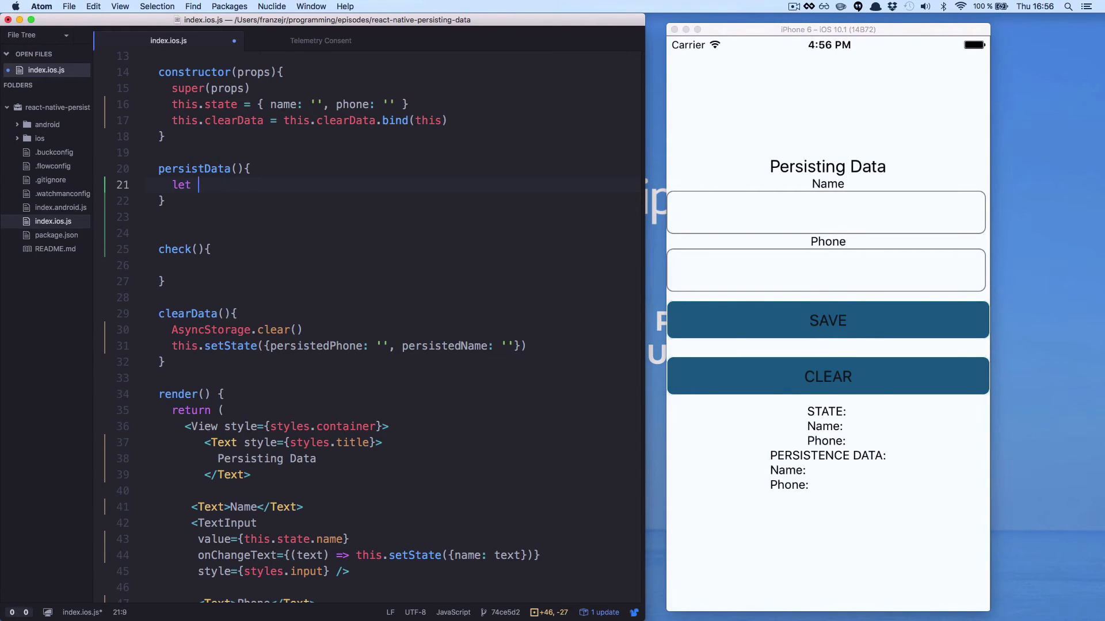
{"action": "type", "text": "name = this.state.name"}
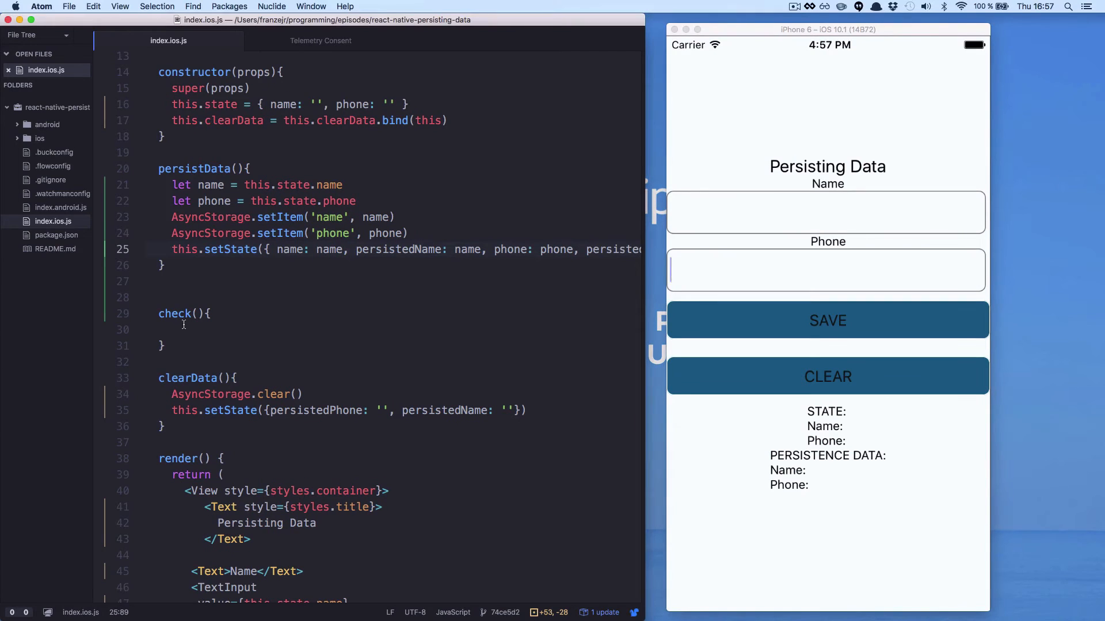
{"action": "left_click", "coordinate": [215, 362]}
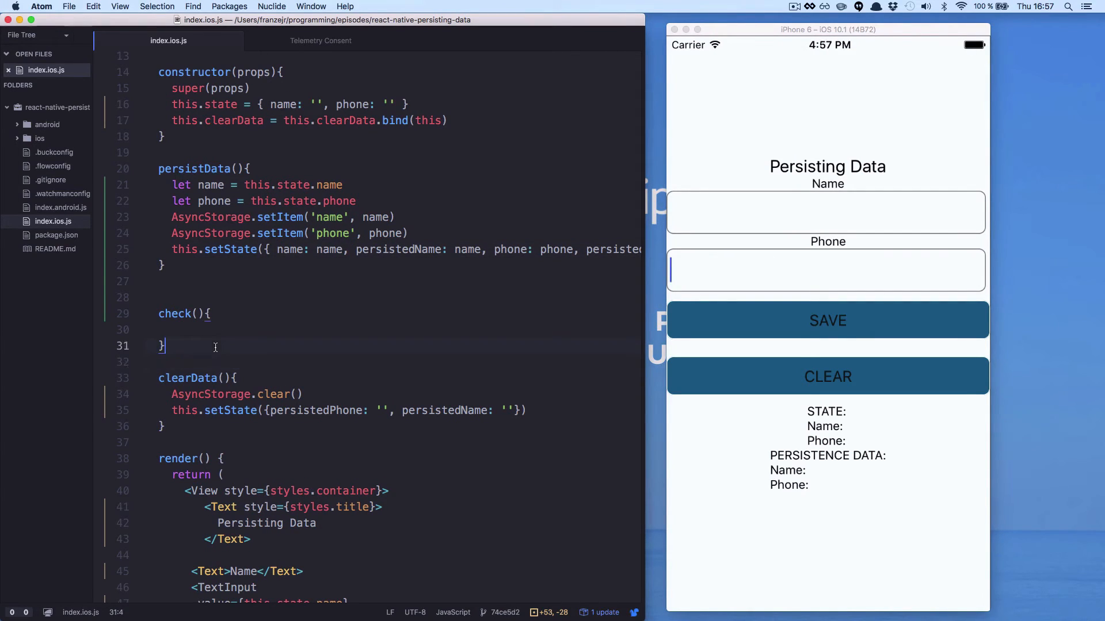
Step: Add componentWillMount() that calls this.check()
{"action": "type", "text": "com"}
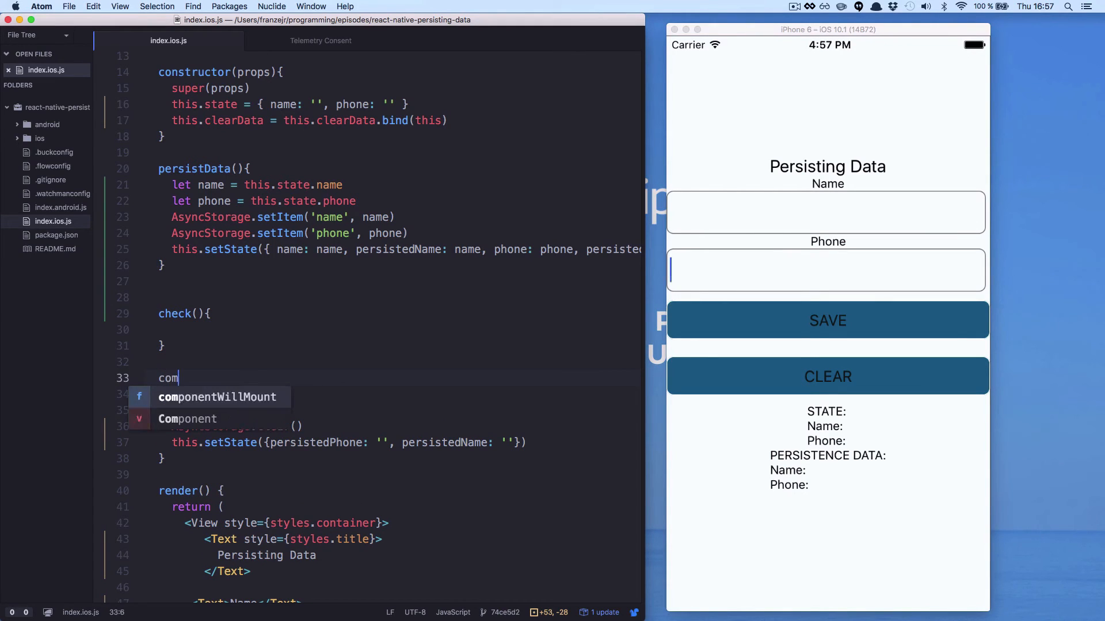
{"action": "type", "text": "ponentWillMount"}
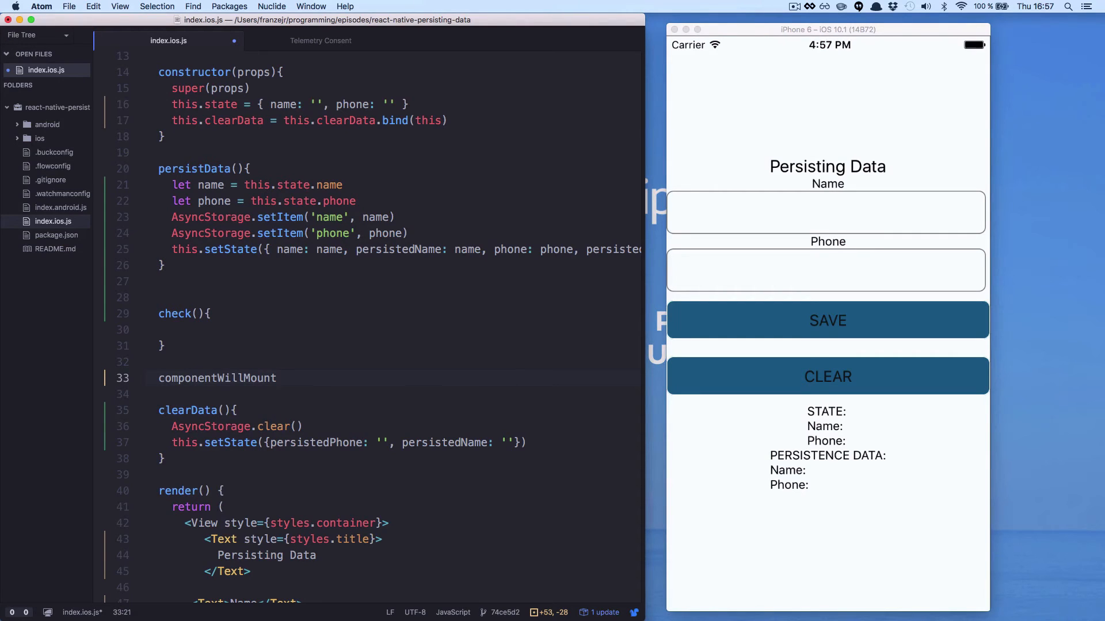
{"action": "type", "text": "(){"}
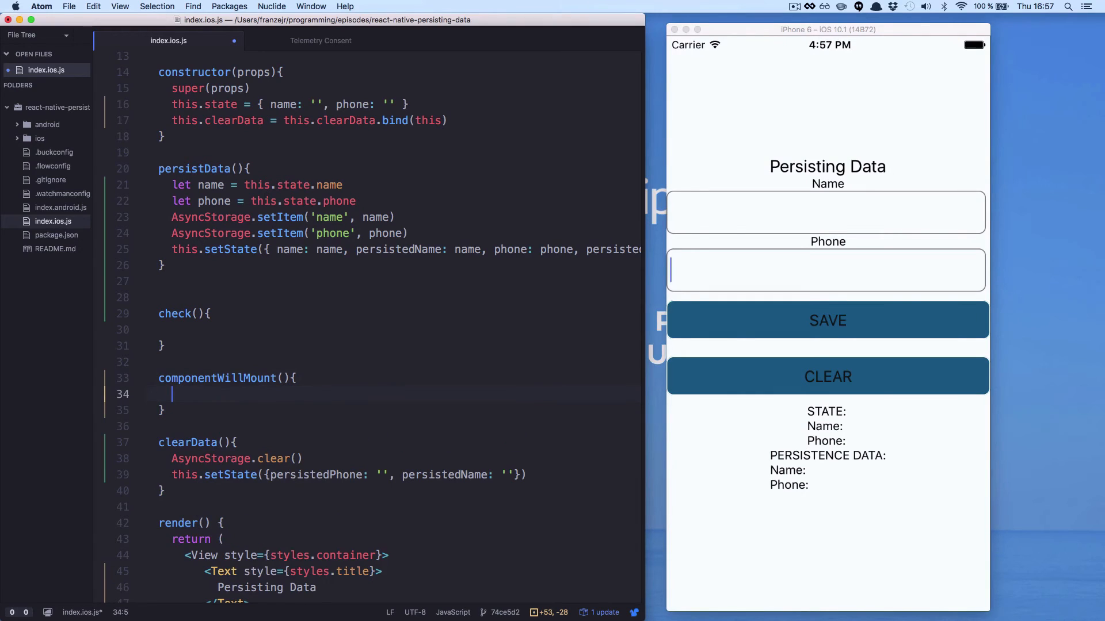
{"action": "type", "text": "this.c"}
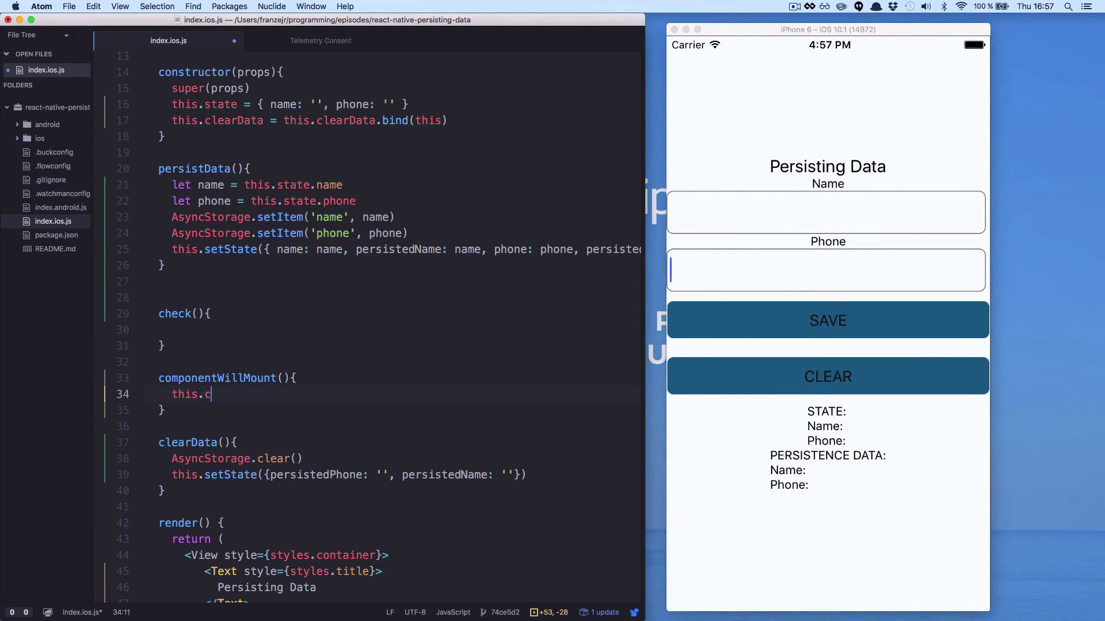
{"action": "type", "text": "heck()"}
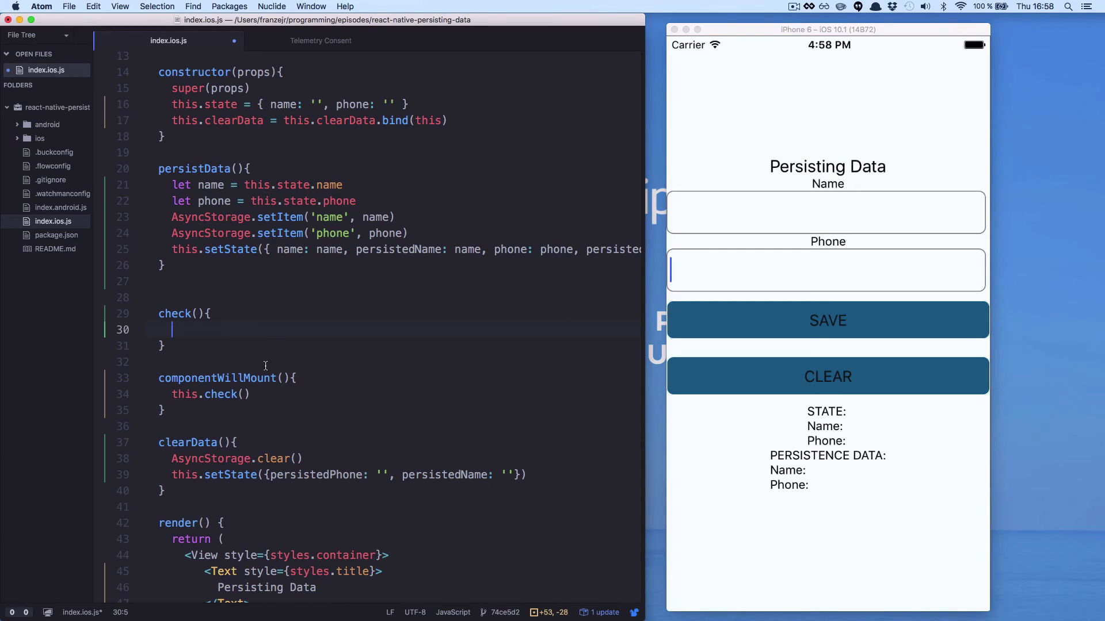
Step: Begin check with an AsyncStorage.getItem call via autocomplete
{"action": "type", "text": "Async"}
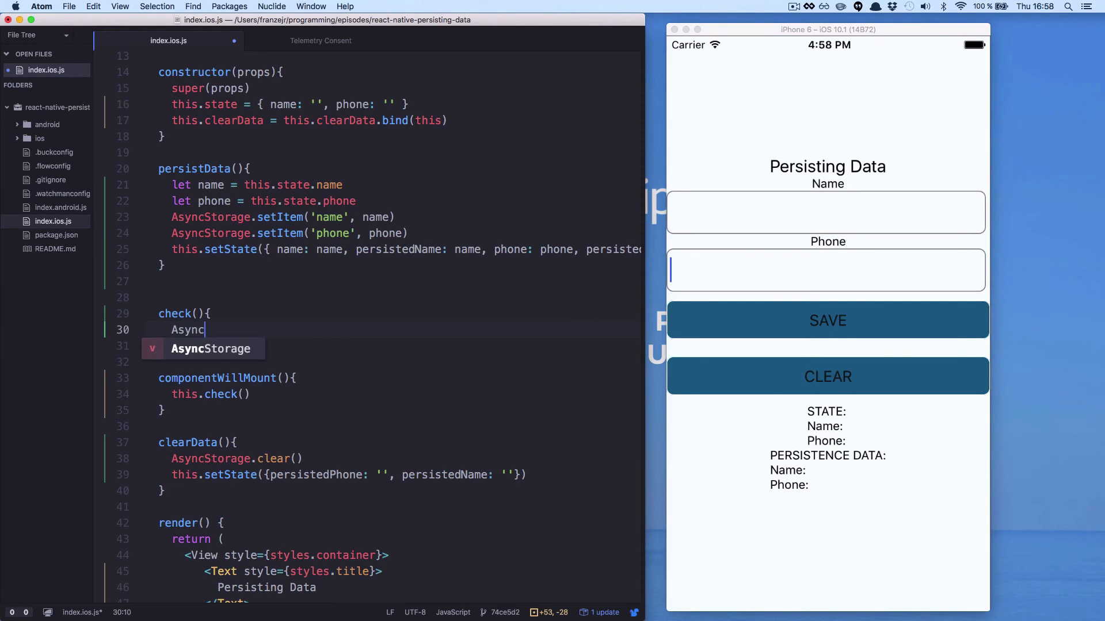
{"action": "type", "text": "Storage.getItem('name').then((name)=>{"}
{"action": "type", "text": "this.persistData = this.persistData.bind(this"}
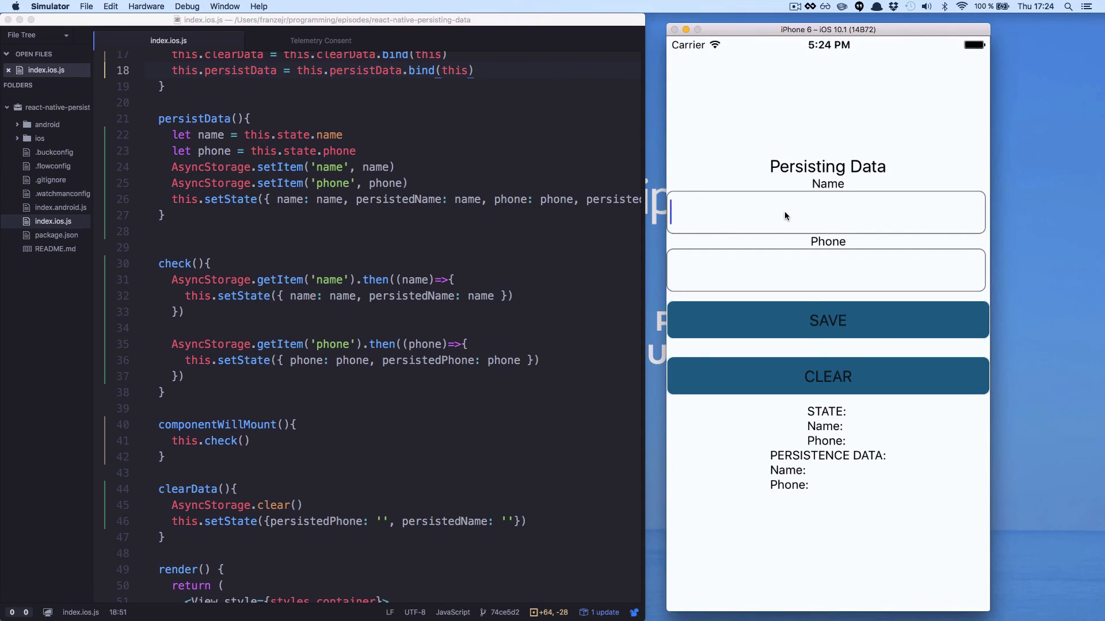
Step: Enter phone 1 11, then relaunch persistingData so Josh and 1 11 11 reappear
{"action": "type", "text": "1 11"}
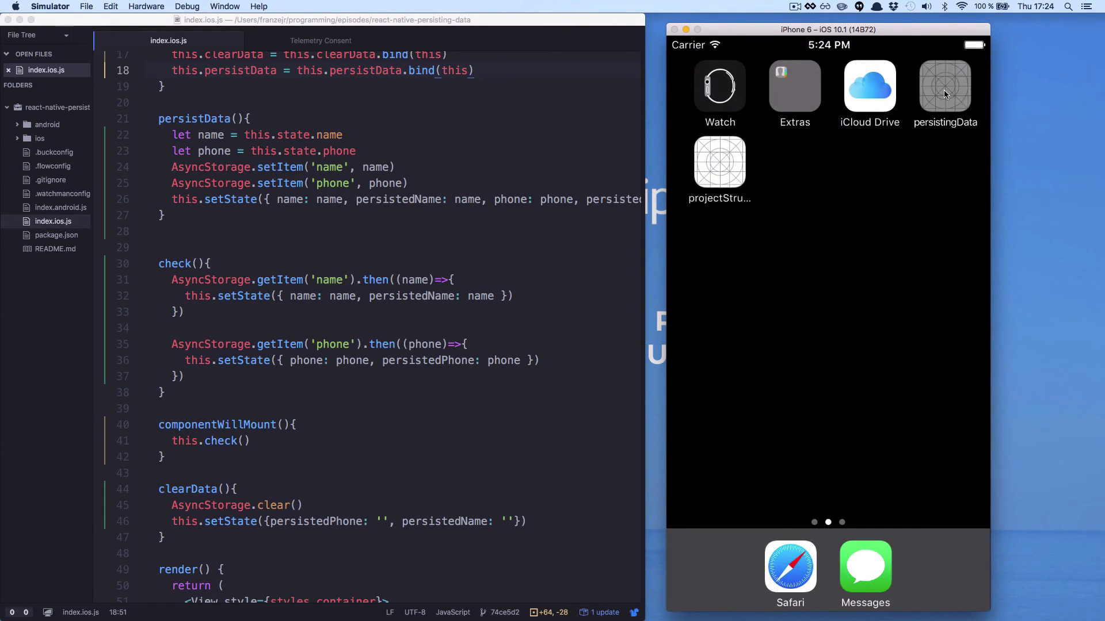
{"action": "left_click", "coordinate": [943, 88]}
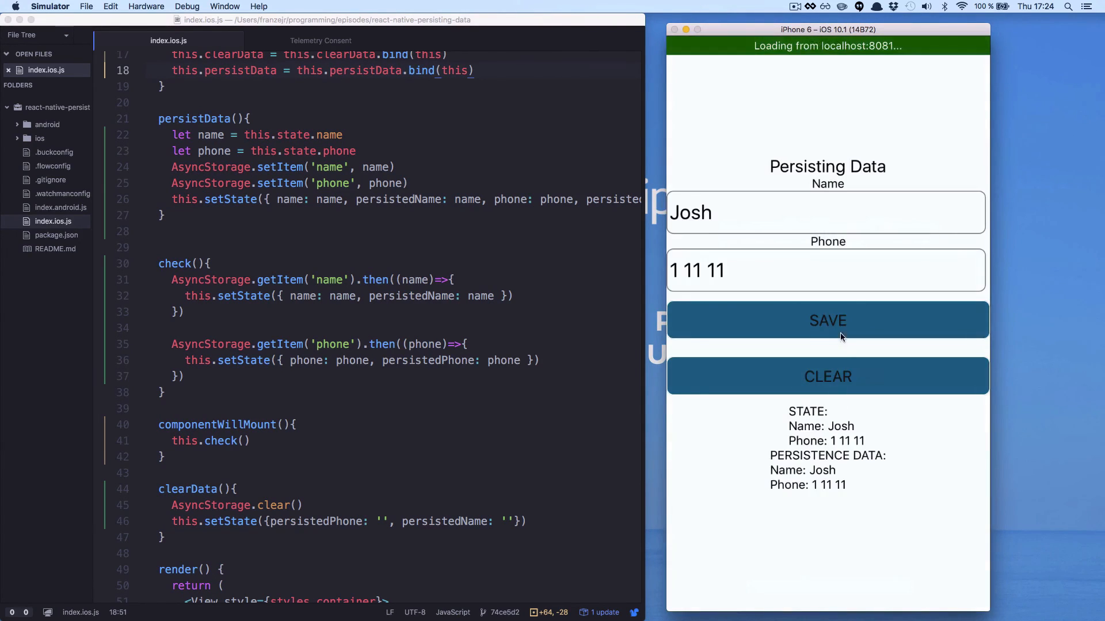